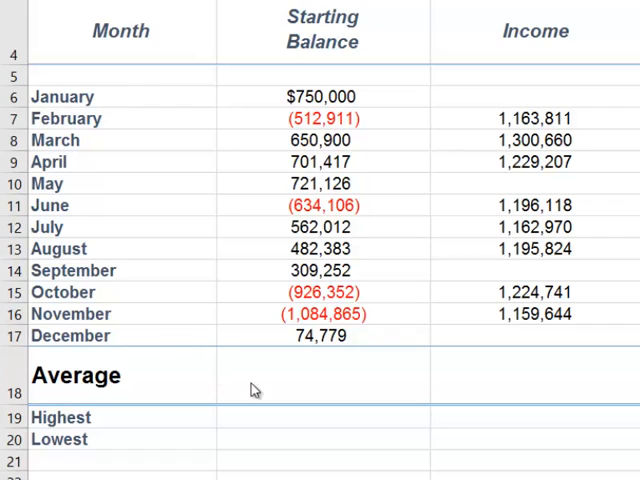
- Enter =Average(Starting_Balance) in the Average row's Starting Balance cell, giving 91136.25
{"action": "left_click", "coordinate": [320, 375]}
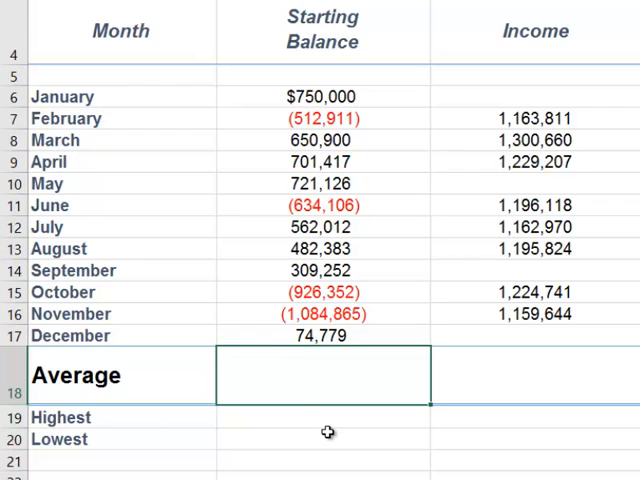
{"action": "type", "text": "="}
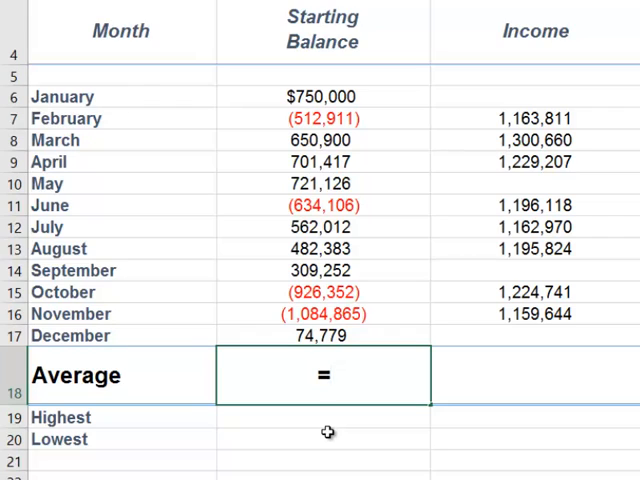
{"action": "type", "text": "Av"}
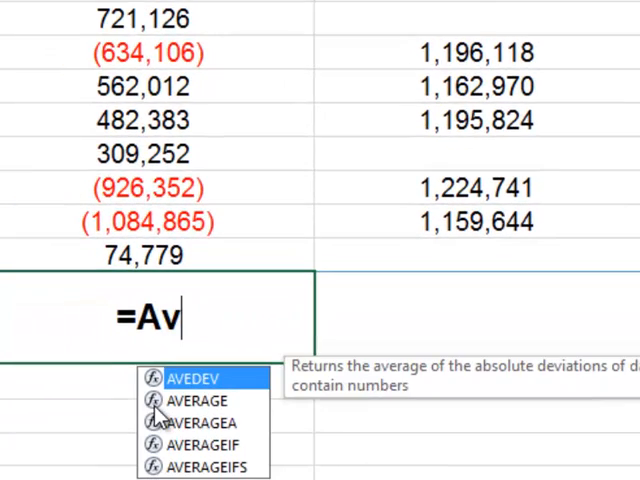
{"action": "type", "text": "erage"}
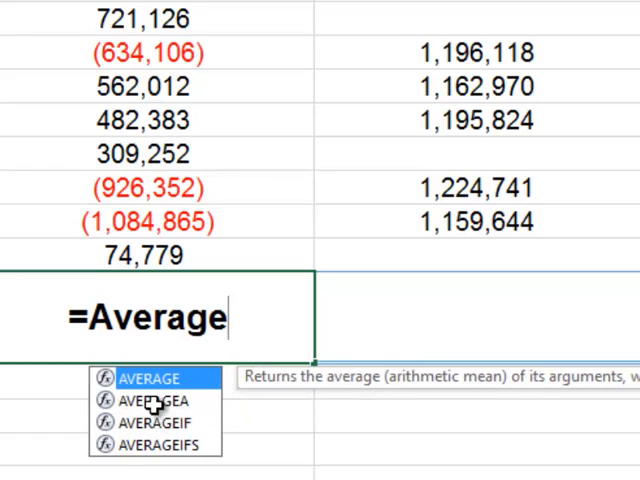
{"action": "type", "text": "(S"}
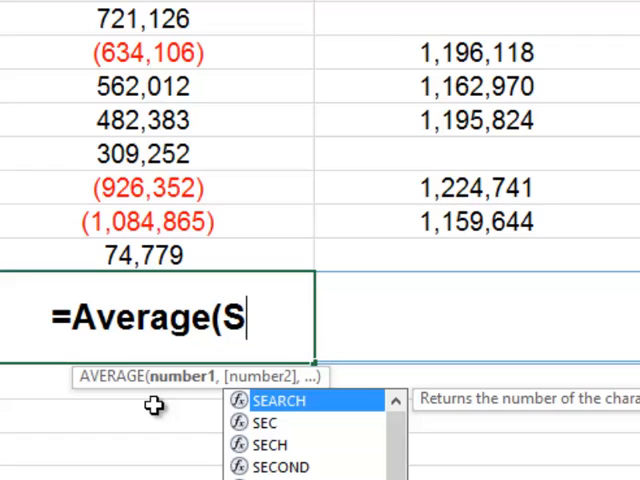
{"action": "type", "text": "ta"}
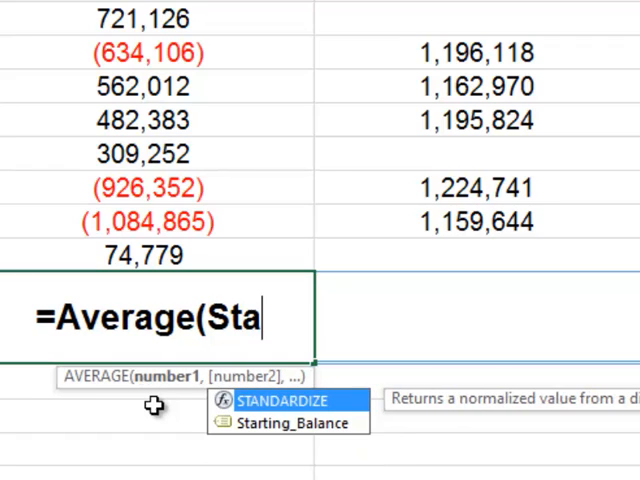
{"action": "type", "text": "rting_Balance"}
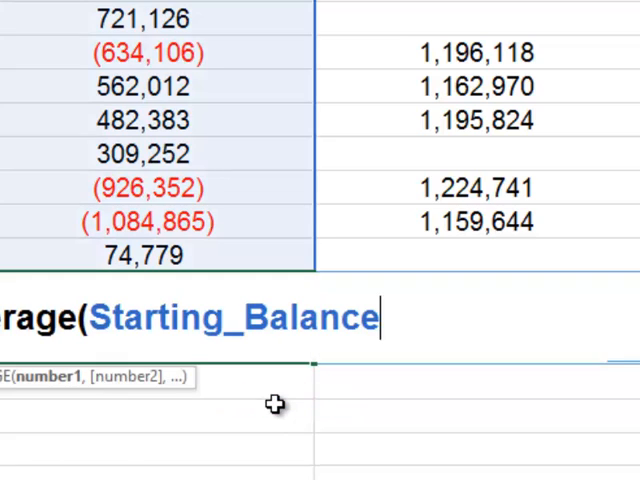
{"action": "type", "text": ")"}
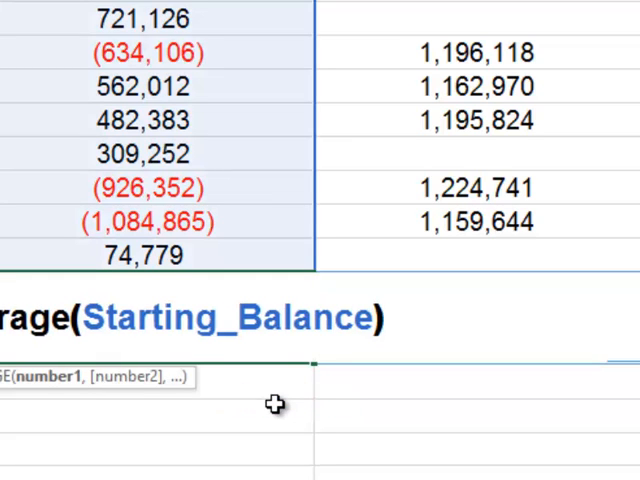
{"action": "key", "text": "enter"}
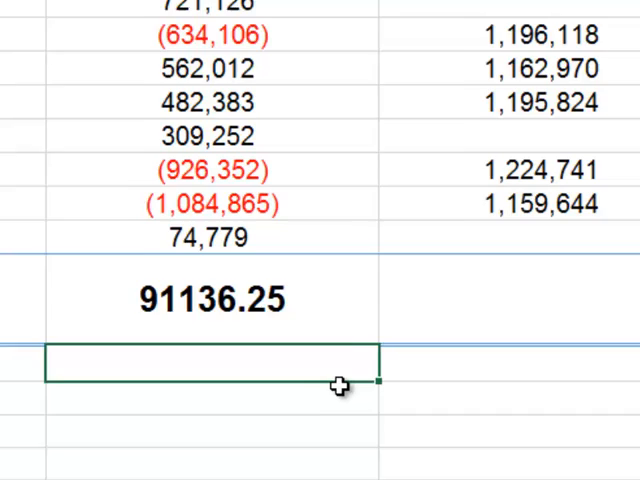
- Enter =Max(Starting_Balance) in the Highest row's Starting Balance cell, giving 750000
{"action": "scroll", "scroll_direction": "down", "scroll_amount": 3}
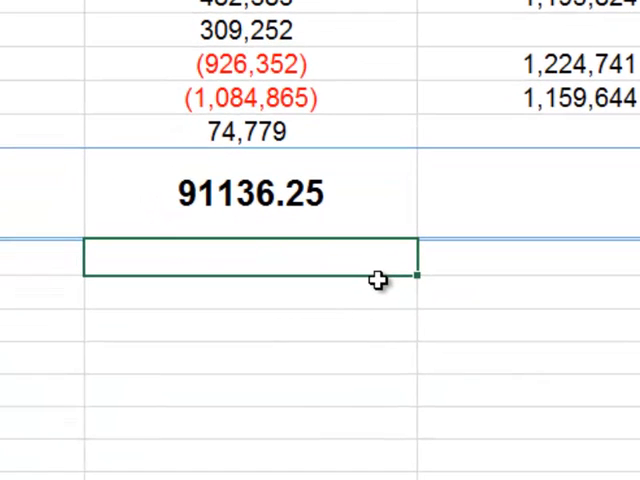
{"action": "type", "text": "="}
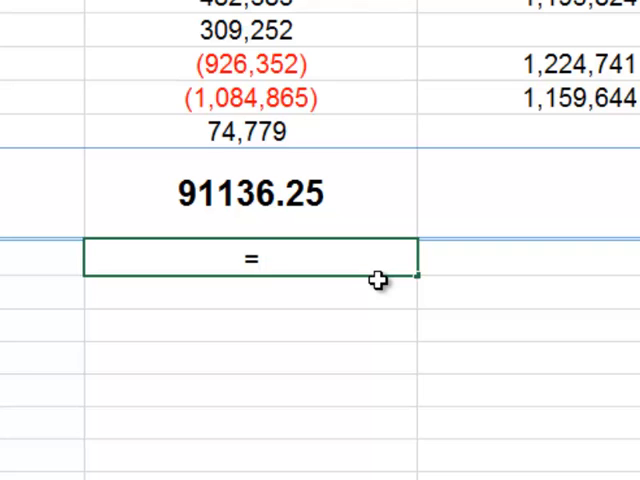
{"action": "type", "text": "Max("}
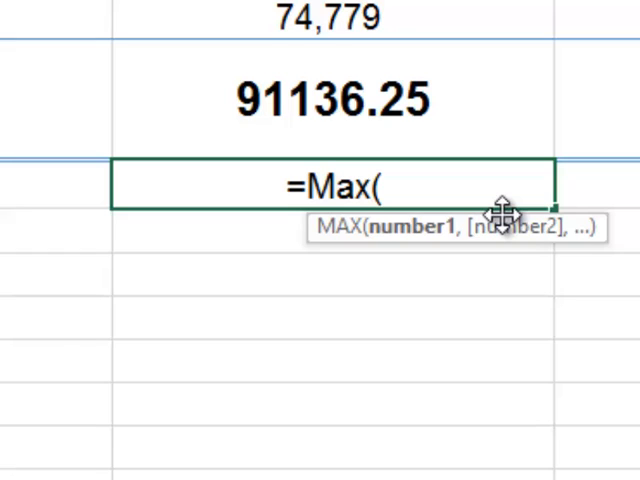
{"action": "type", "text": "St"}
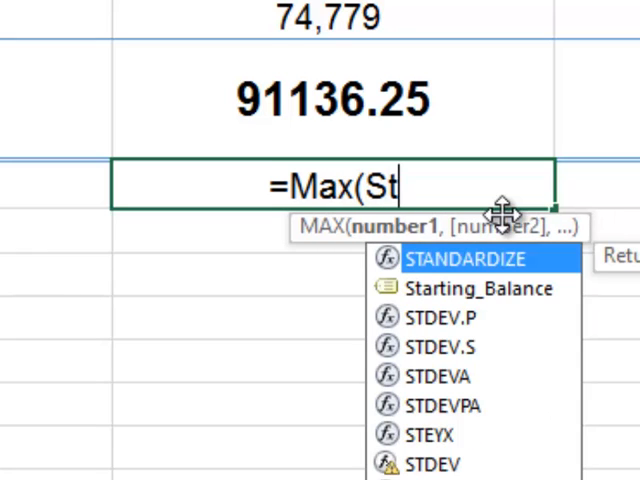
{"action": "type", "text": "art"}
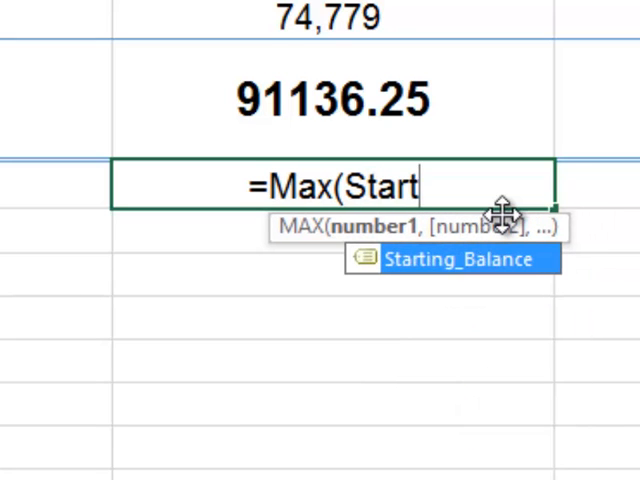
{"action": "type", "text": "ing_Balance"}
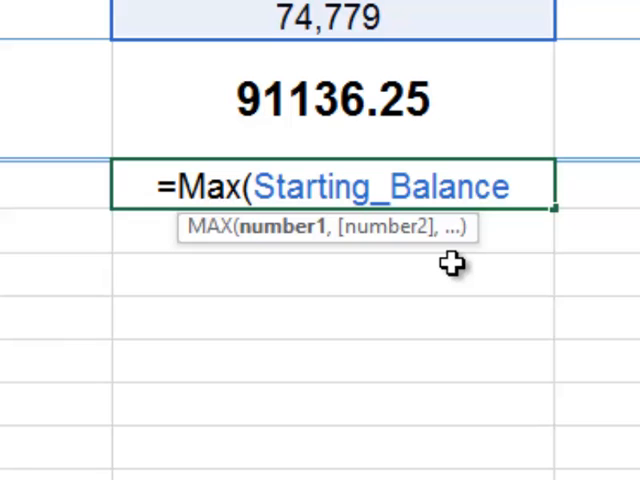
{"action": "type", "text": ")"}
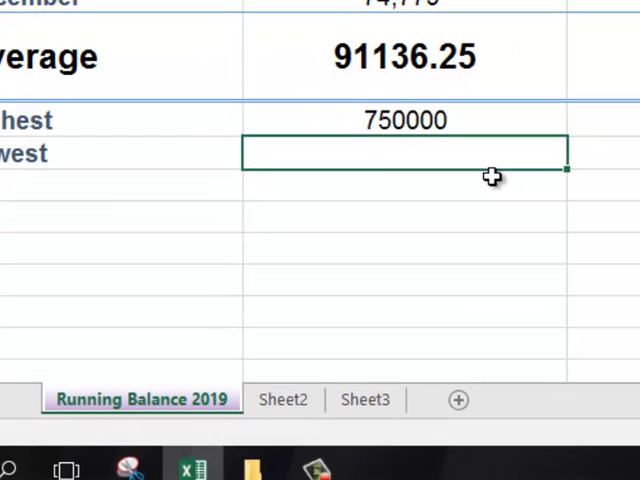
- Enter =Min(Starting_Balance) in the Lowest row's Starting Balance cell
{"action": "type", "text": "="}
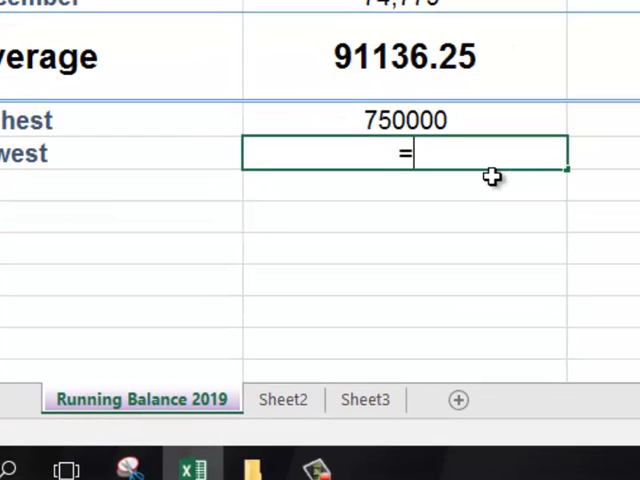
{"action": "type", "text": "Min("}
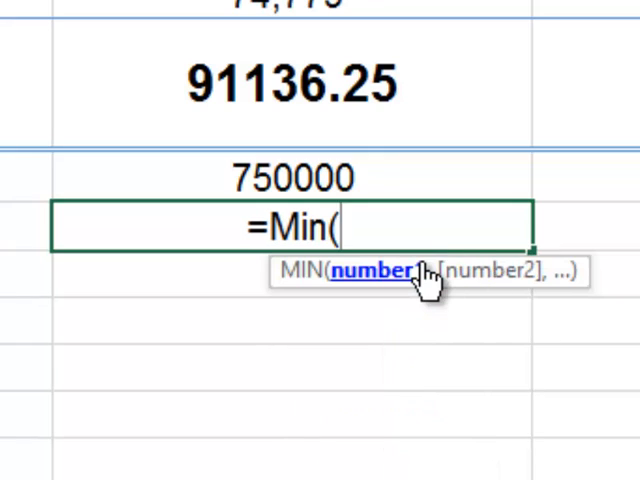
{"action": "type", "text": "S"}
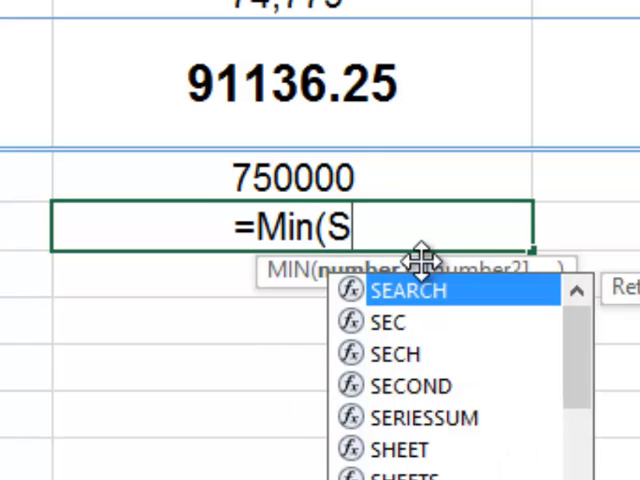
{"action": "type", "text": "tarting_Balance"}
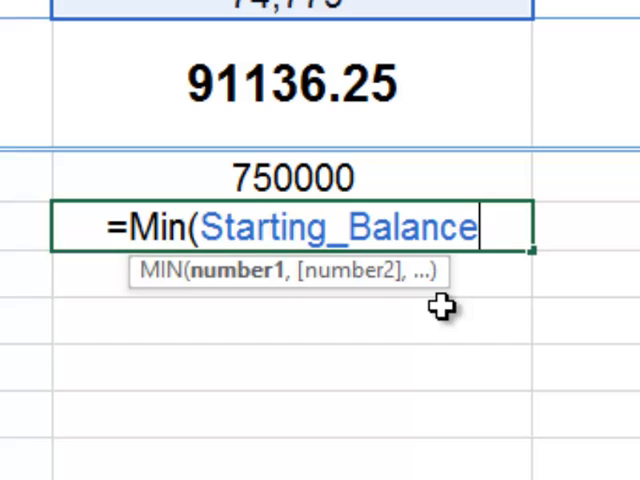
{"action": "type", "text": ")"}
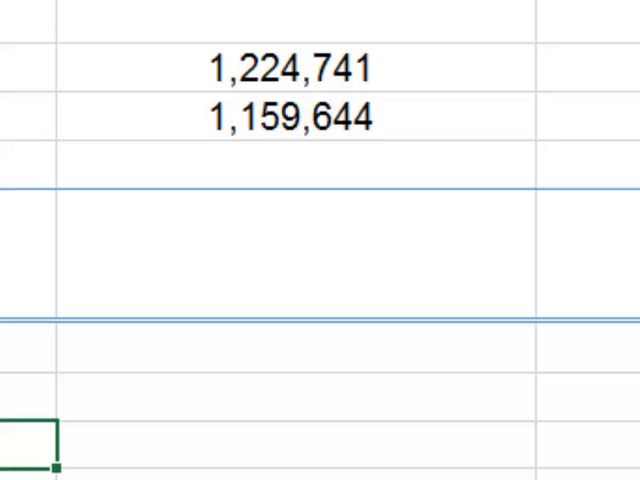
{"action": "mouse_move", "coordinate": [203, 280]}
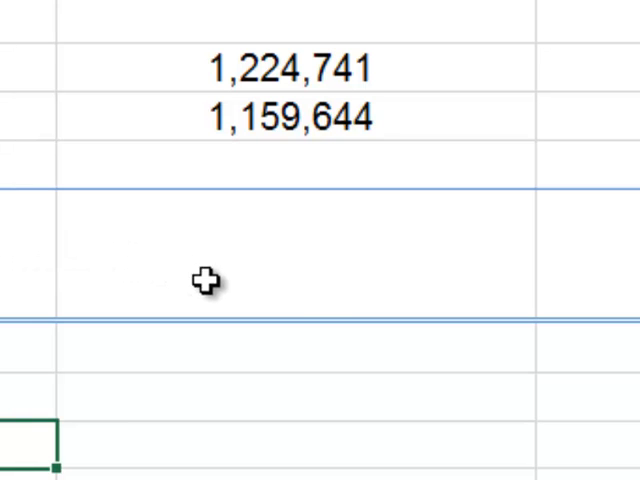
{"action": "mouse_move", "coordinate": [313, 350]}
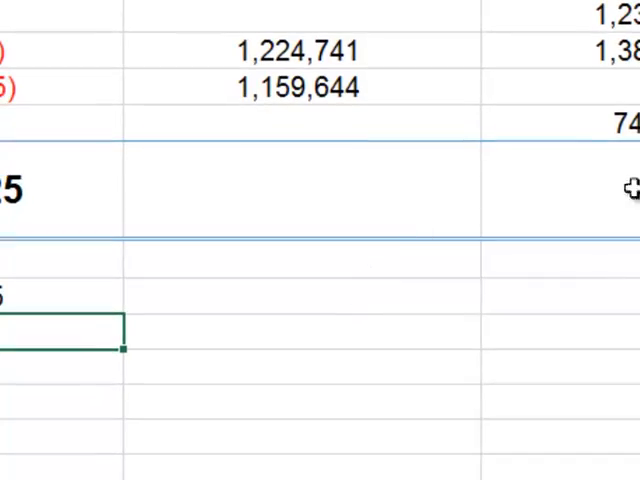
- Select the next column's Highest cell to extend the MAX and MIN formulas
{"action": "scroll", "scroll_direction": "up", "scroll_amount": 3}
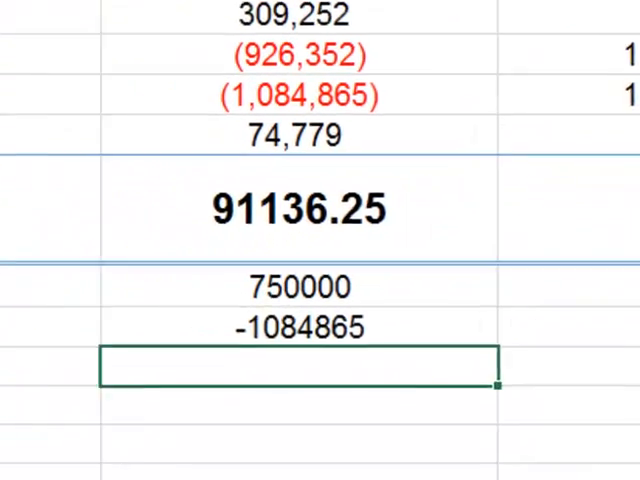
{"action": "scroll", "scroll_direction": "down", "scroll_amount": 3}
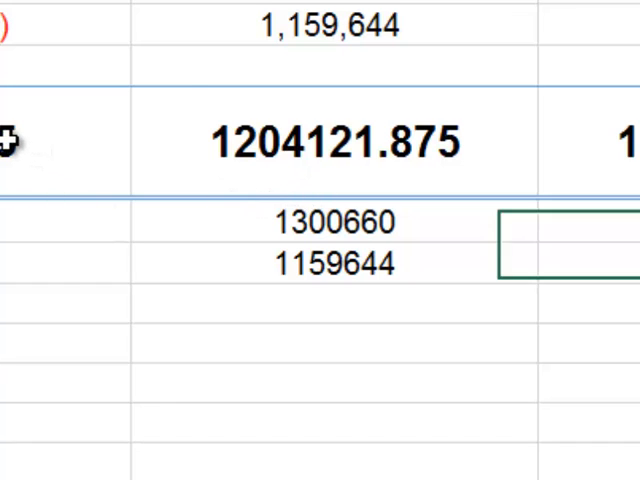
{"action": "left_click", "coordinate": [60, 140]}
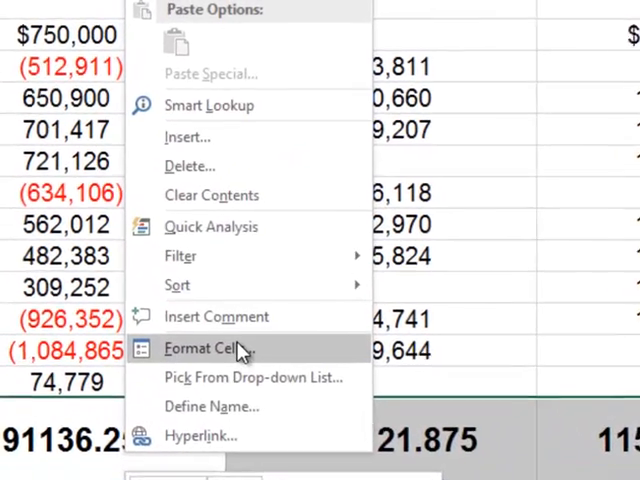
- Format the summary cells as Currency with 0 decimal places and red bracketed negatives
{"action": "left_click", "coordinate": [205, 348]}
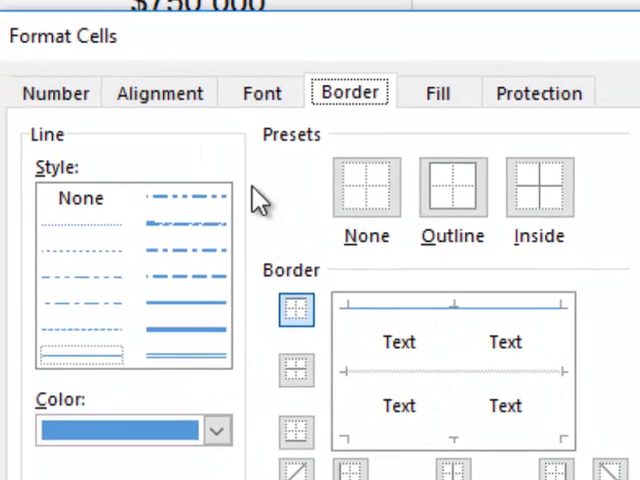
{"action": "left_click", "coordinate": [55, 92]}
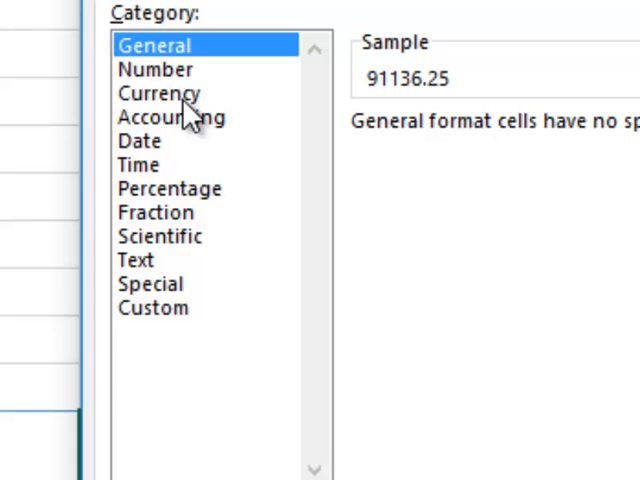
{"action": "left_click", "coordinate": [160, 92]}
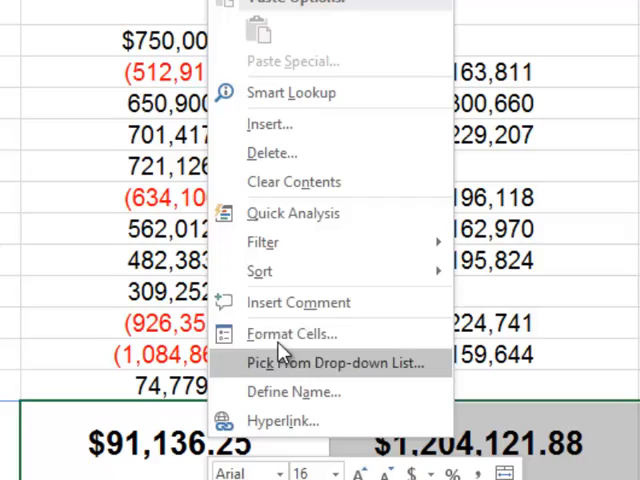
{"action": "left_click", "coordinate": [293, 334]}
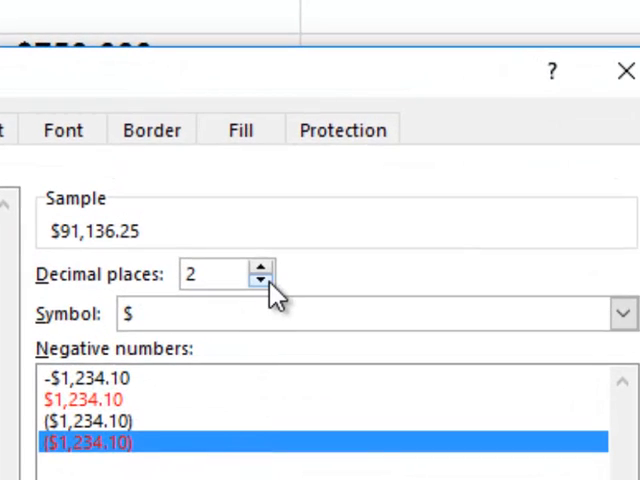
{"action": "left_click", "coordinate": [261, 282]}
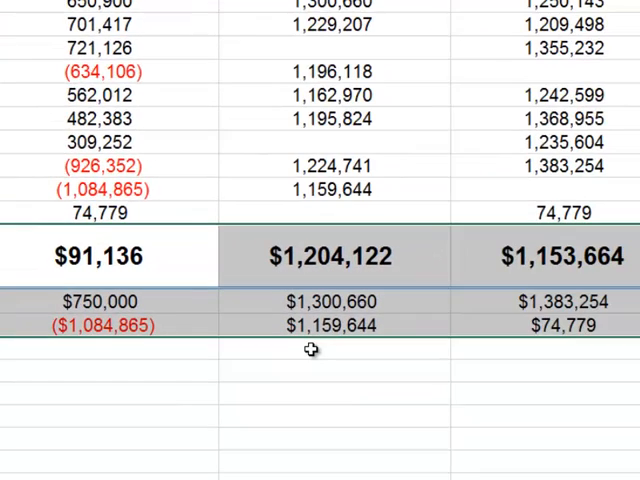
- Scroll left to bring the Average row into view for bordering
{"action": "scroll", "scroll_direction": "left", "scroll_amount": 3}
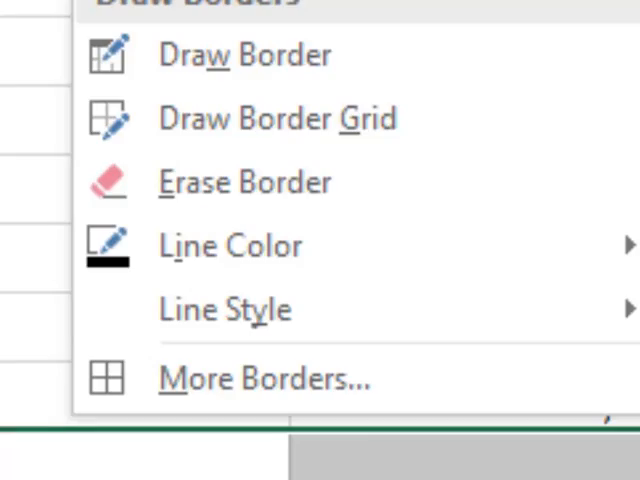
- Apply a green bottom border to the Average row via More Borders
{"action": "left_click", "coordinate": [263, 378]}
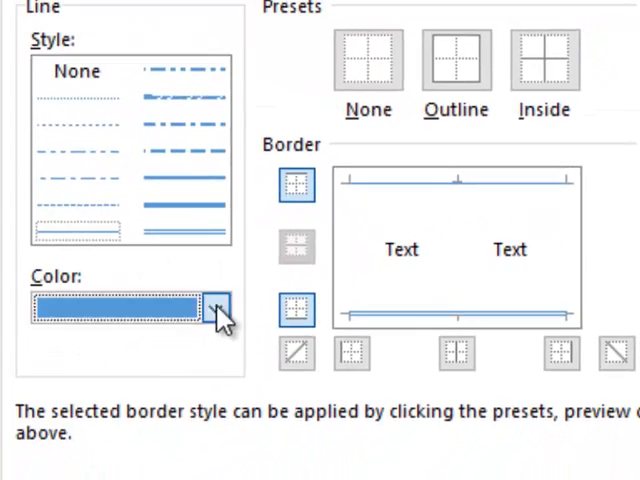
{"action": "left_click", "coordinate": [219, 308]}
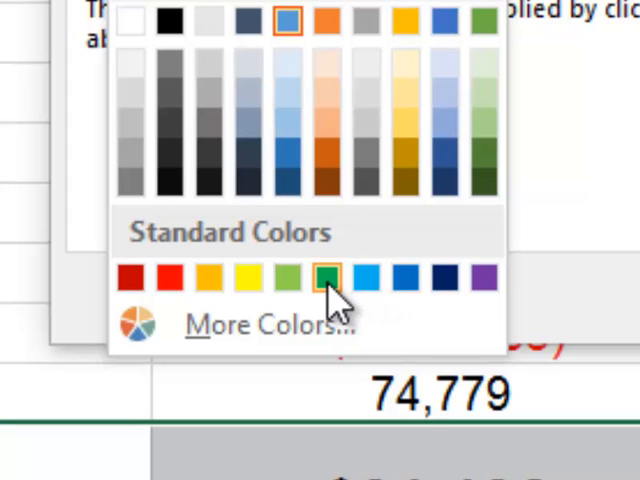
{"action": "left_click", "coordinate": [327, 277]}
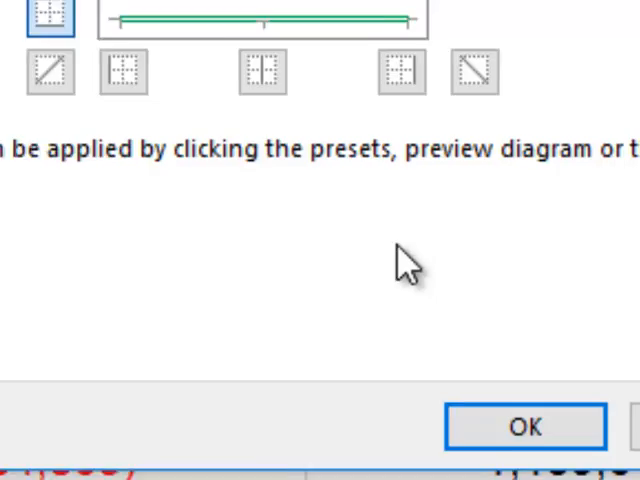
{"action": "left_click", "coordinate": [525, 425]}
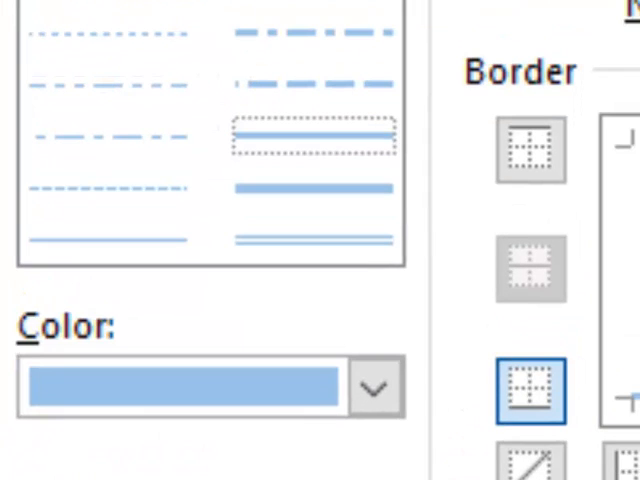
- Set a thicker green line style and apply it along the bottom edge
{"action": "left_click", "coordinate": [376, 388]}
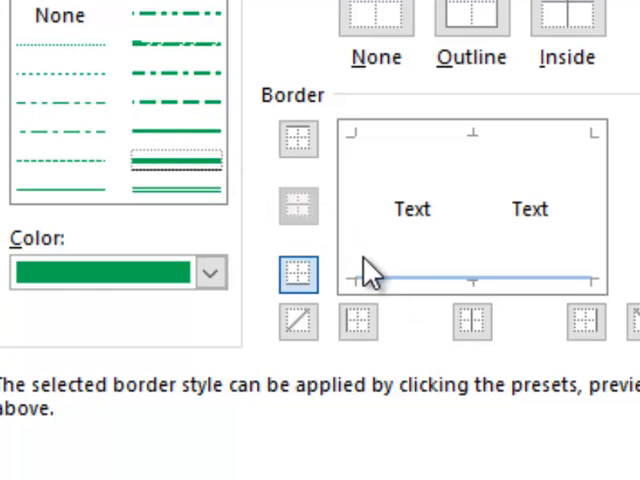
{"action": "left_click", "coordinate": [280, 195]}
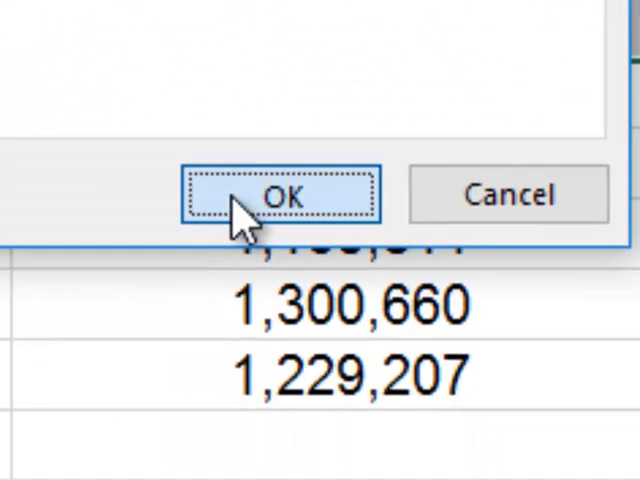
{"action": "left_click", "coordinate": [281, 195]}
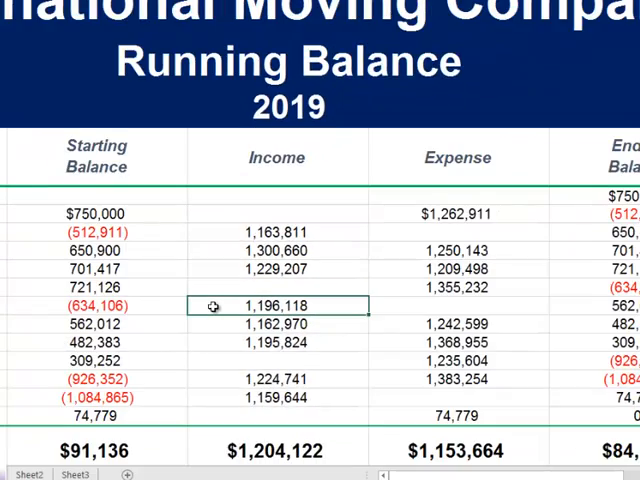
{"action": "scroll", "scroll_direction": "down", "scroll_amount": 3}
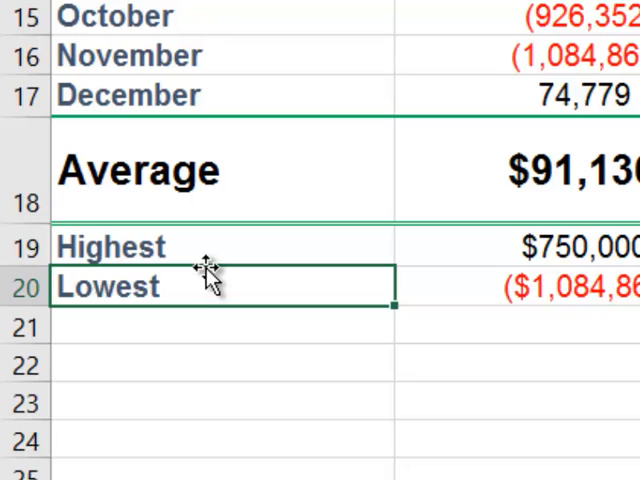
{"action": "mouse_move", "coordinate": [95, 260]}
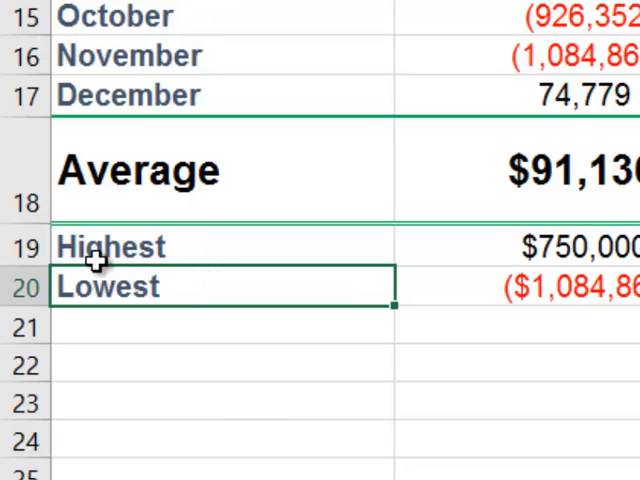
- Set the Highest and Lowest rows to a row height of 30
{"action": "left_click", "coordinate": [110, 247]}
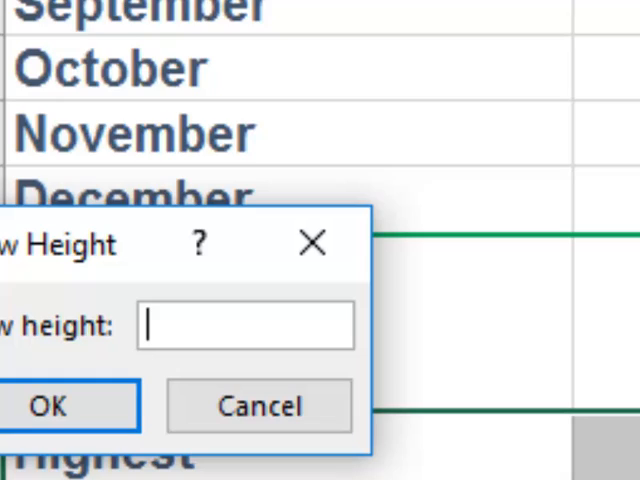
{"action": "type", "text": "30"}
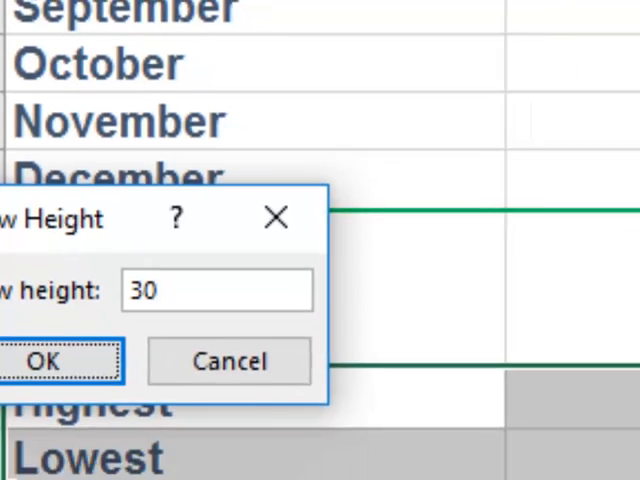
{"action": "left_click", "coordinate": [45, 361]}
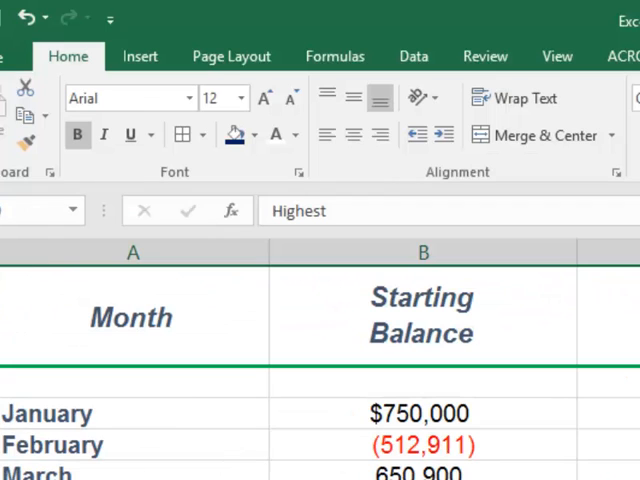
{"action": "scroll", "scroll_direction": "down", "scroll_amount": 3}
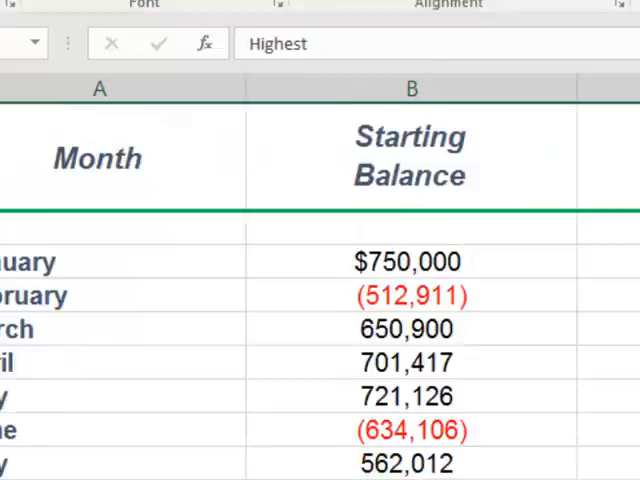